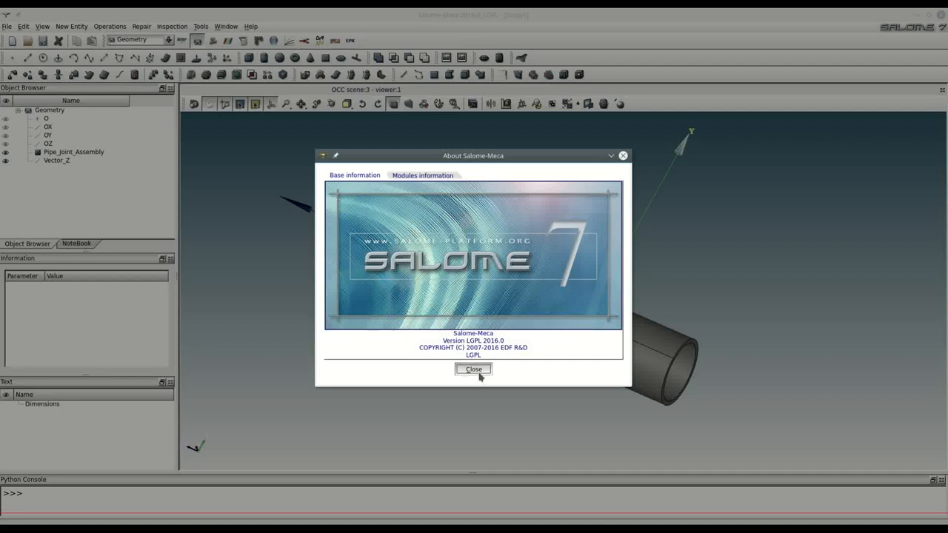
- Explode Pipe_Joint_Assembly by Solid type with sub-shape picking and extract one picked solid
click(472, 369)
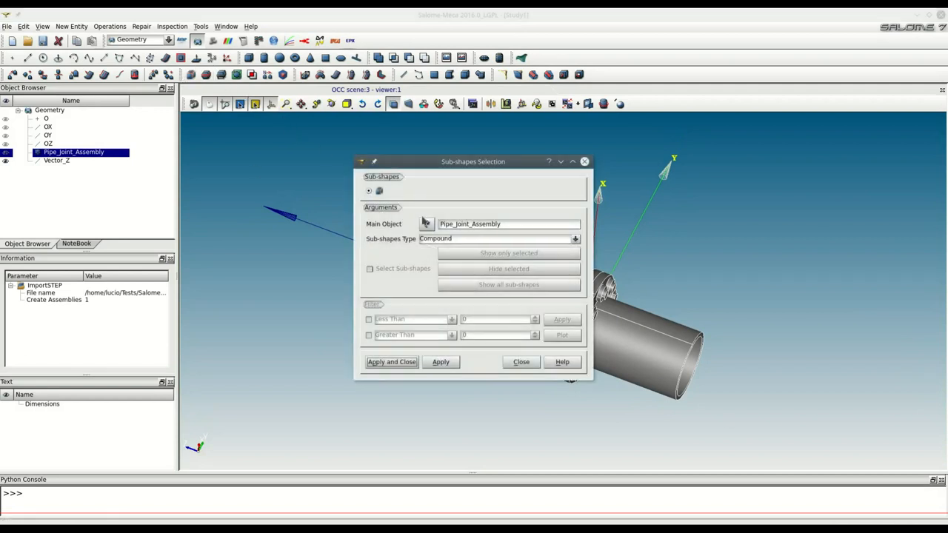
click(497, 239)
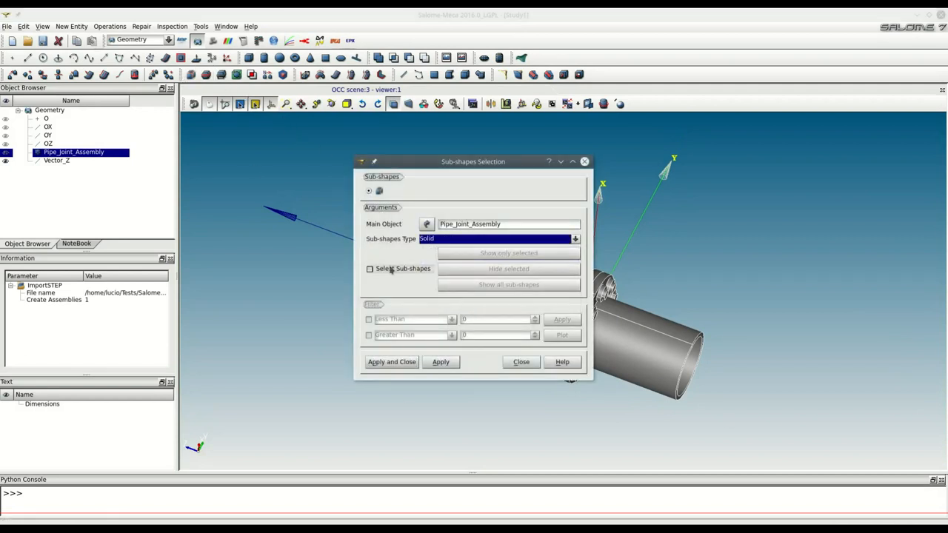
drag(474, 161, 684, 164)
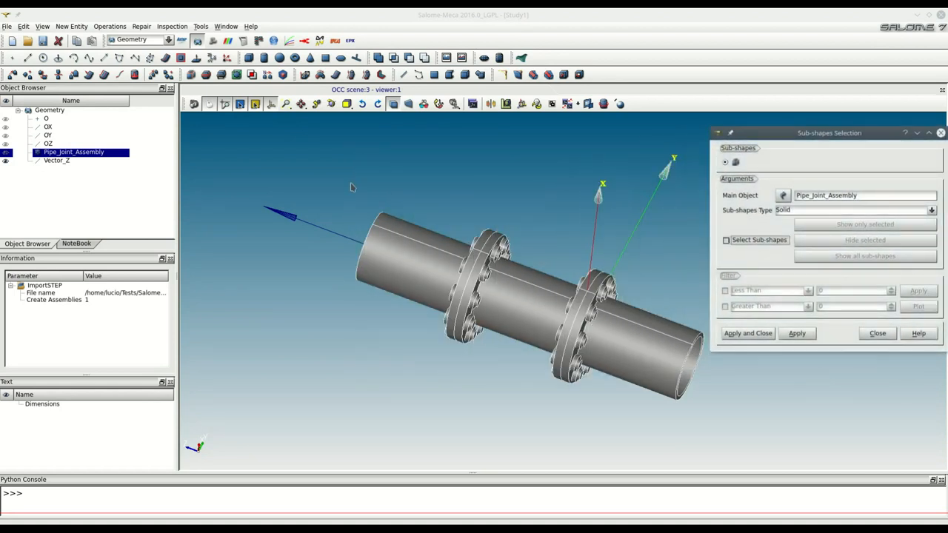
click(725, 240)
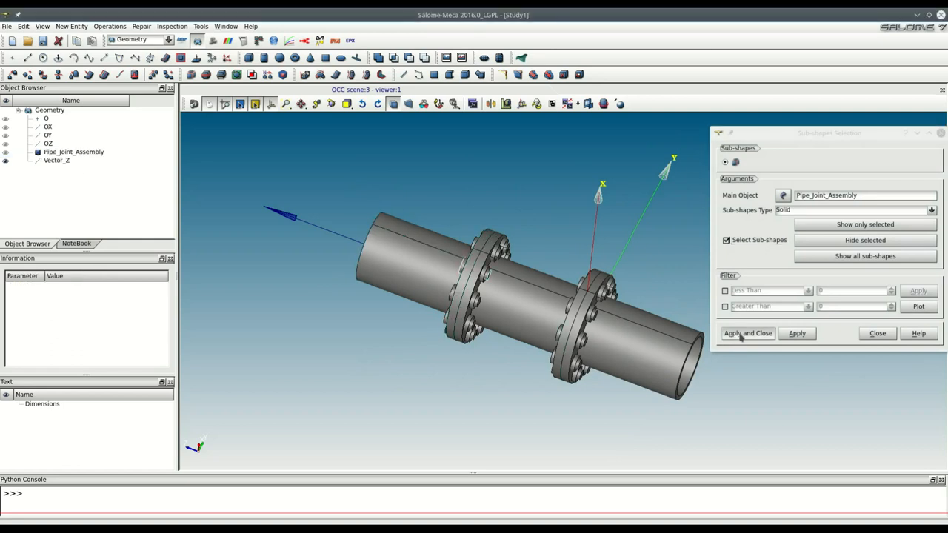
click(747, 332)
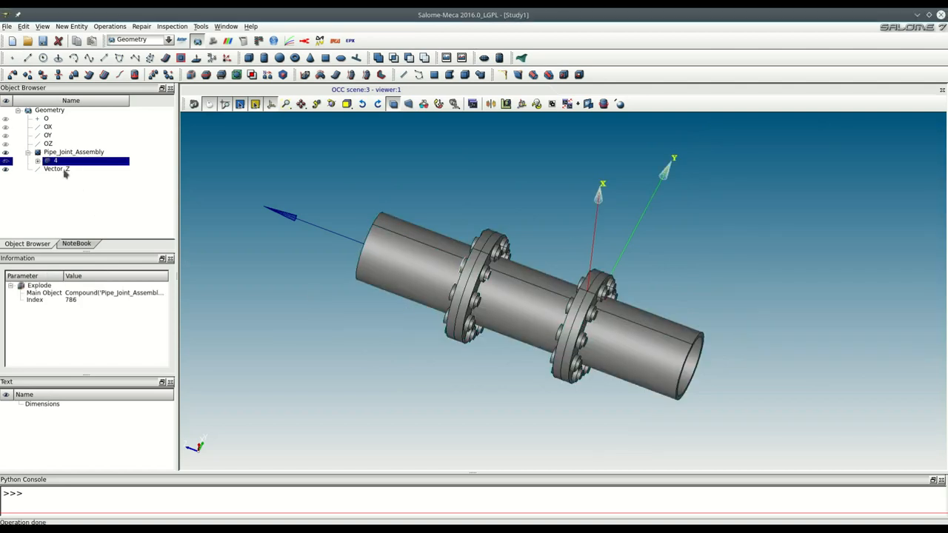
- Run GroupsFilter() in the Python console to bring up the same-criteria grouping form
click(74, 151)
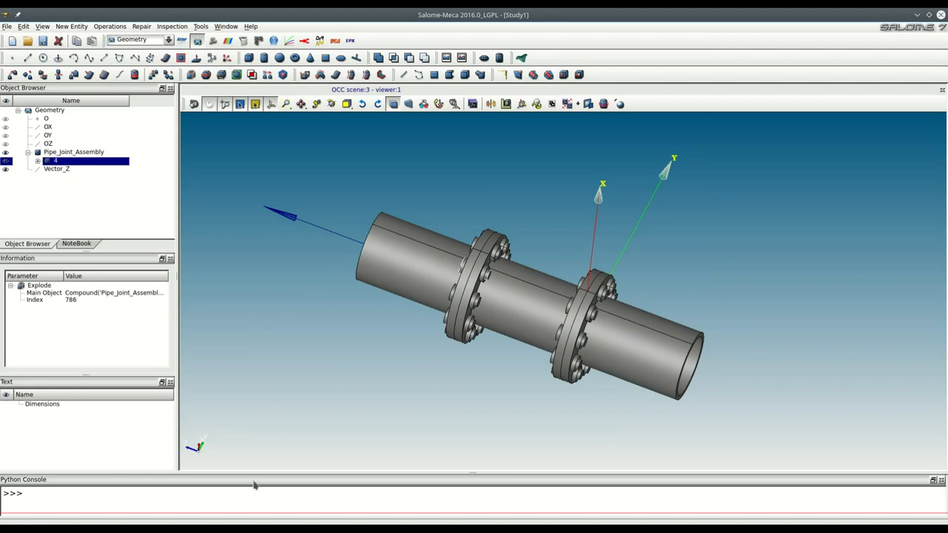
text(G)
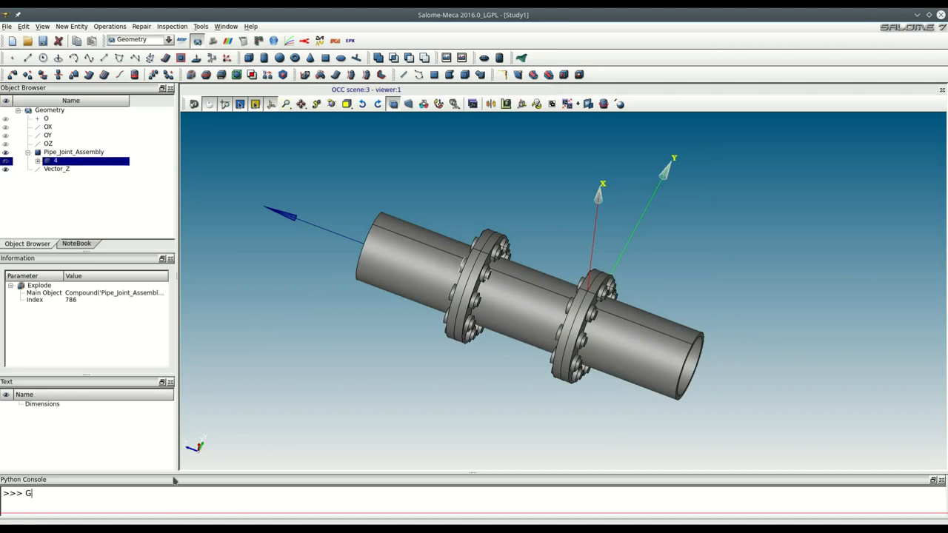
text(roups)
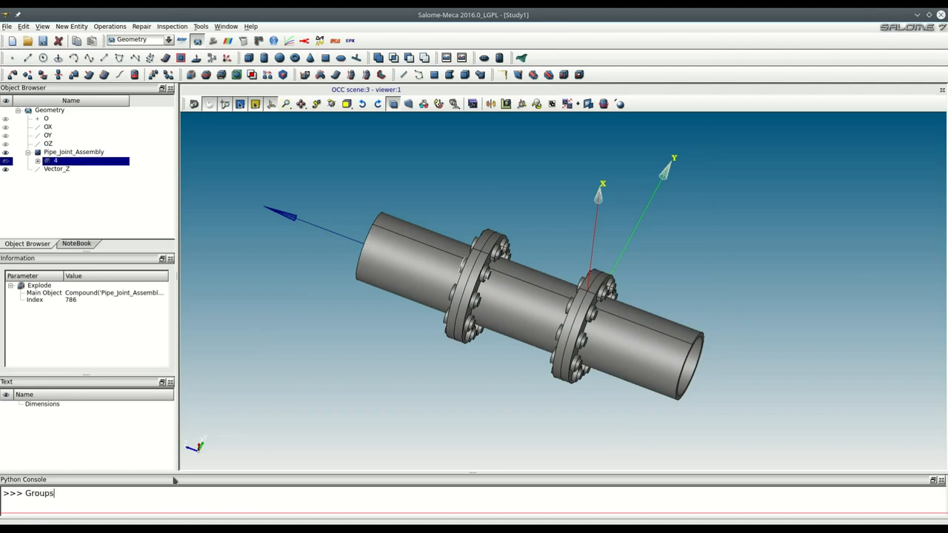
text(Filter()
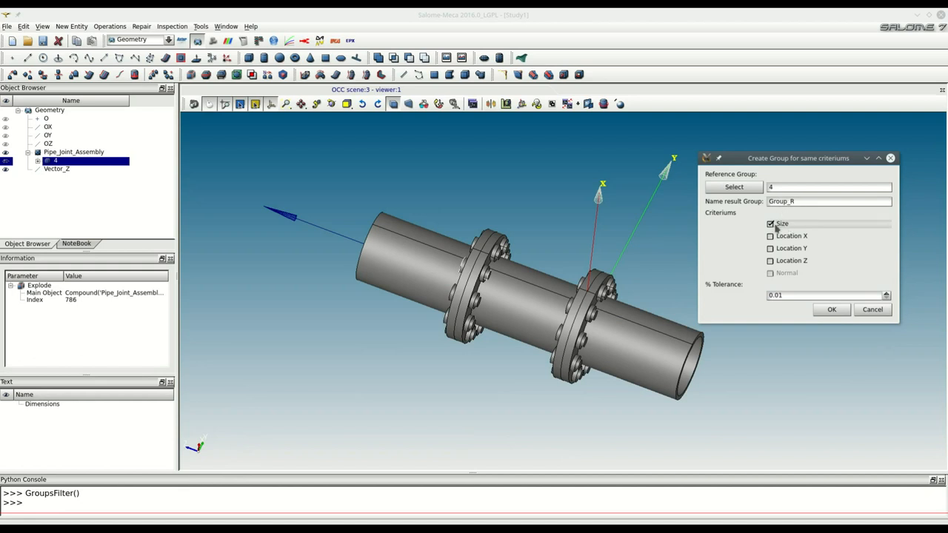
- Name the result group Bolts, create it and inspect the 20-solid group in the tree
triple_click(828, 202)
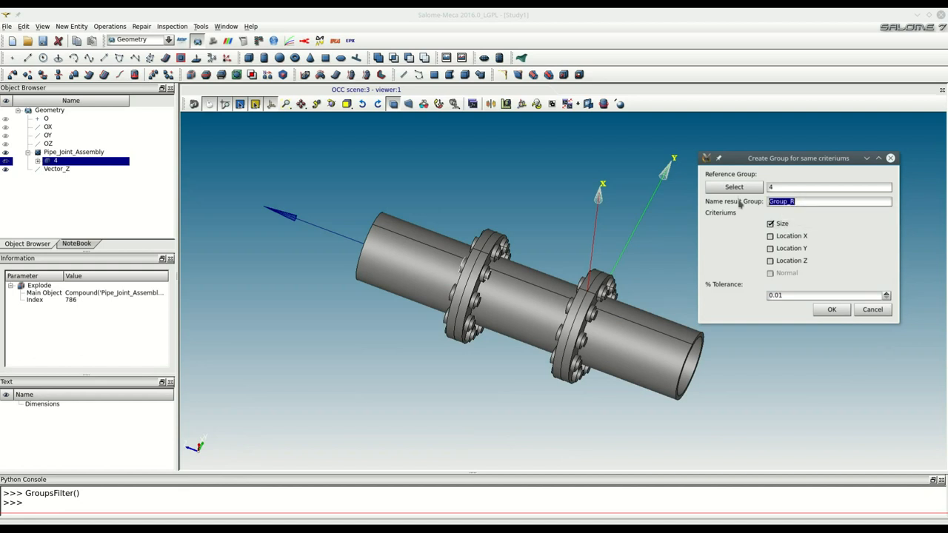
text(Bolts)
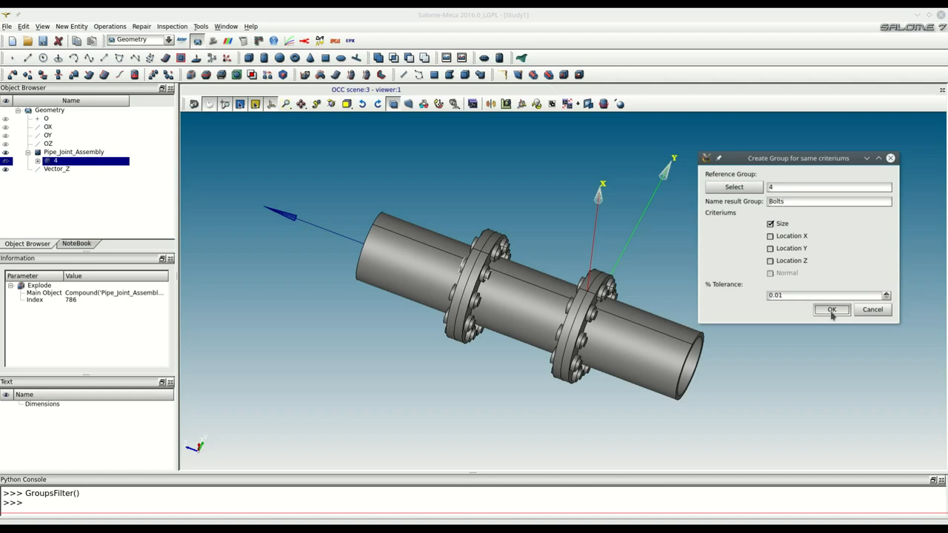
click(831, 310)
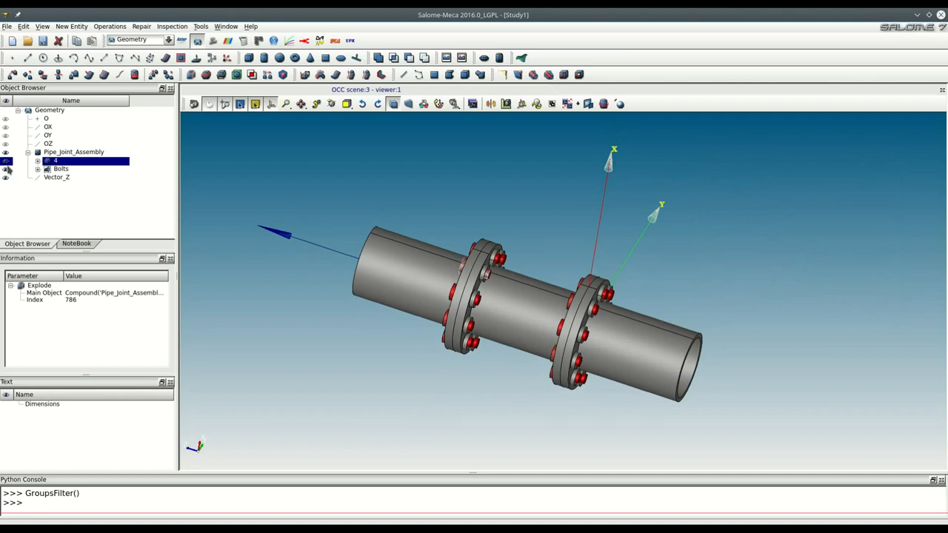
click(61, 169)
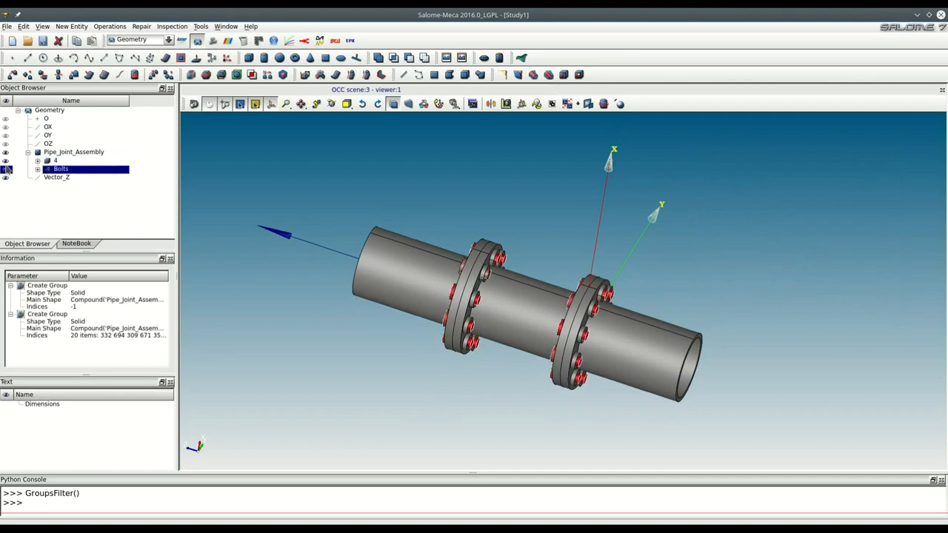
click(56, 160)
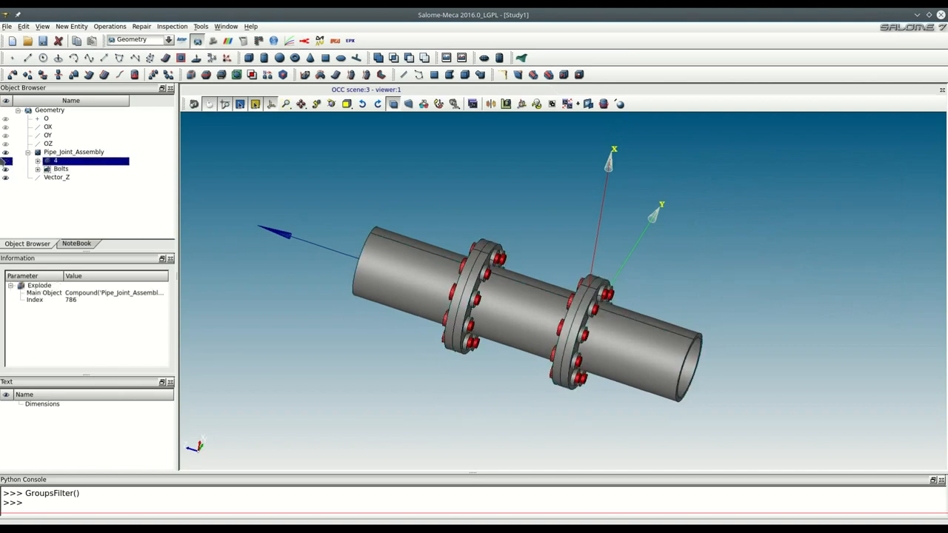
click(60, 169)
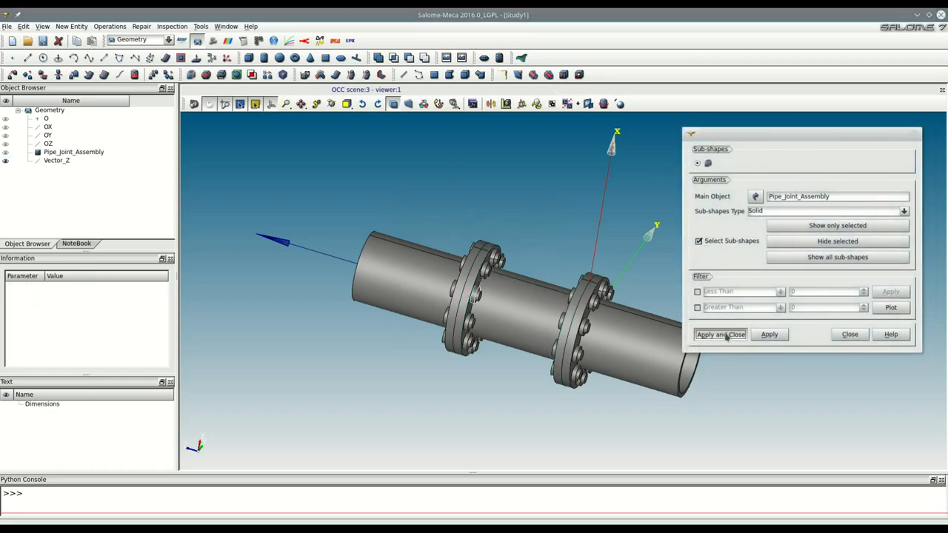
- Extract the picked solid 15 from Pipe_Joint_Assembly into the study
click(720, 335)
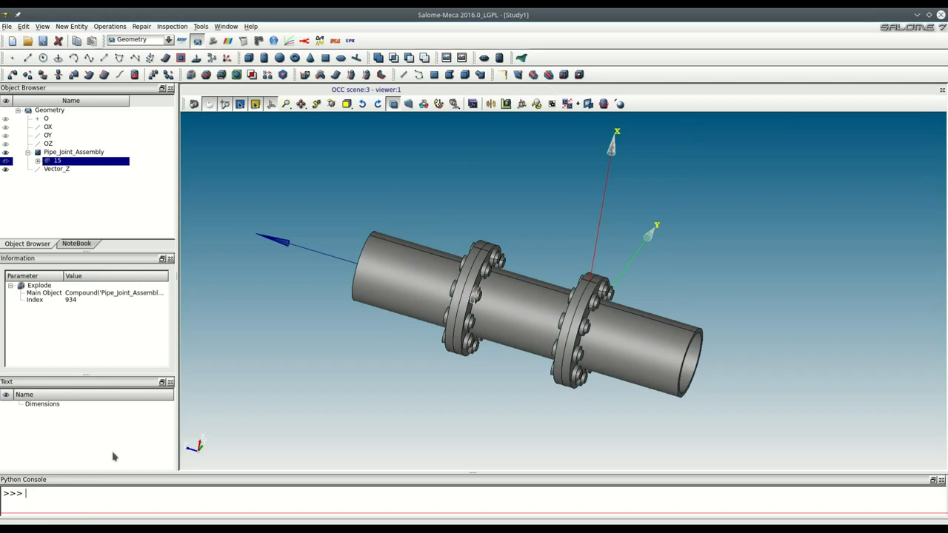
- With solid 15 as reference, create the Nuts_sup group matching Size and Location Z
text(GroupsFilter()
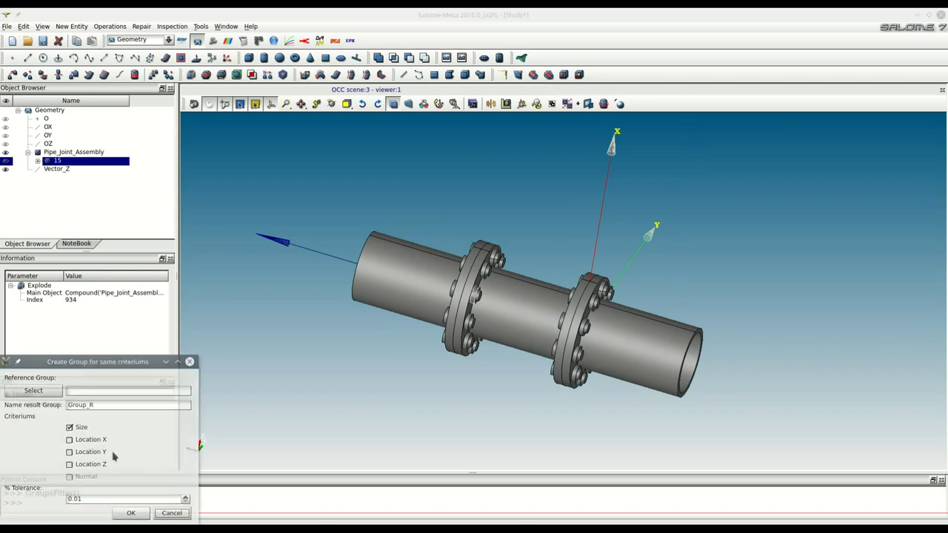
drag(98, 361, 756, 184)
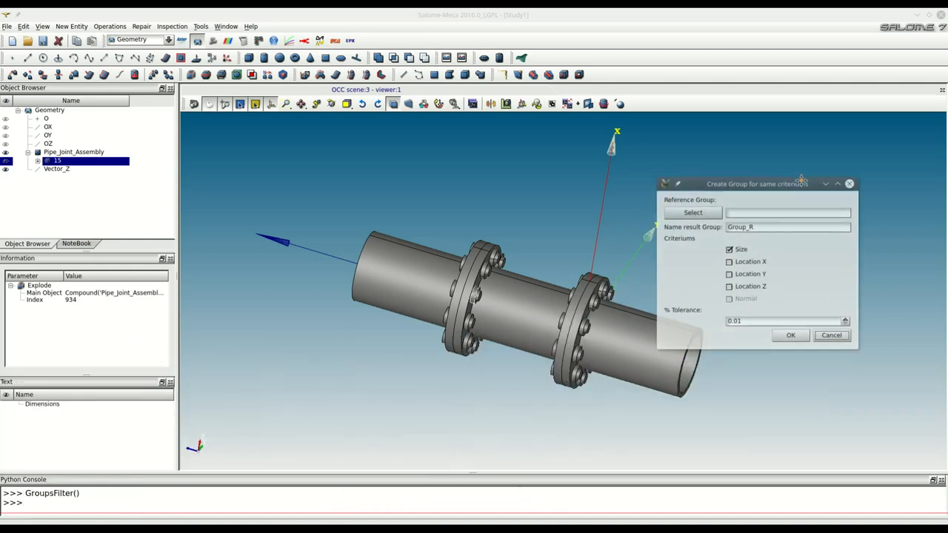
click(692, 214)
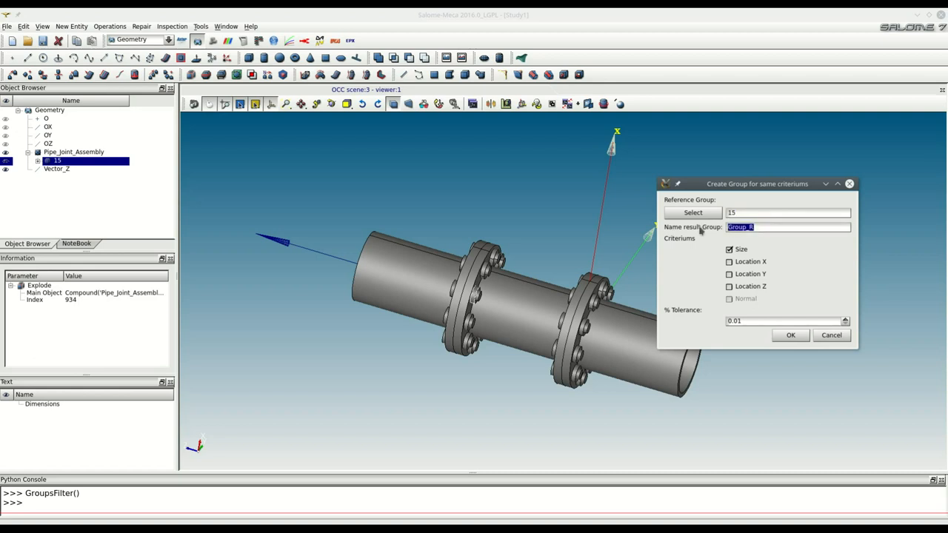
text(Nuts_)
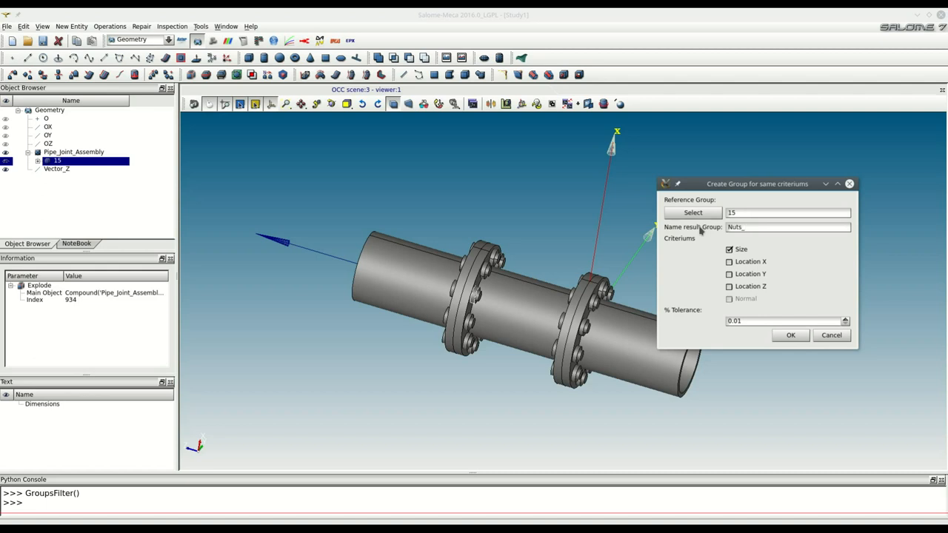
text(suo)
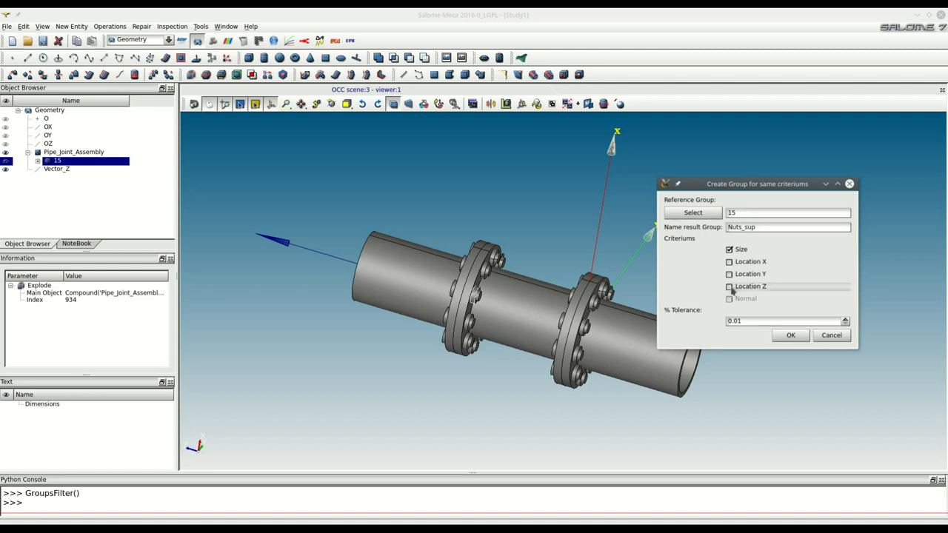
click(728, 287)
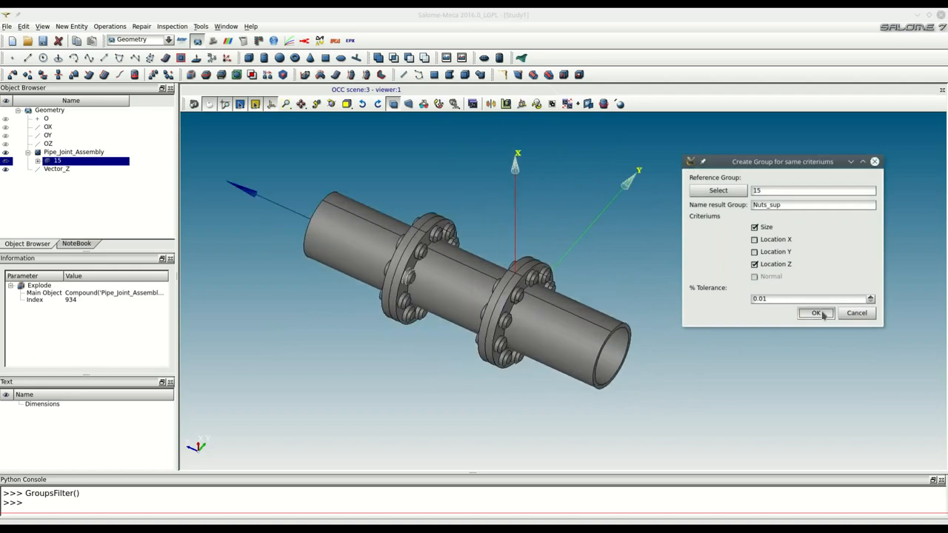
click(815, 313)
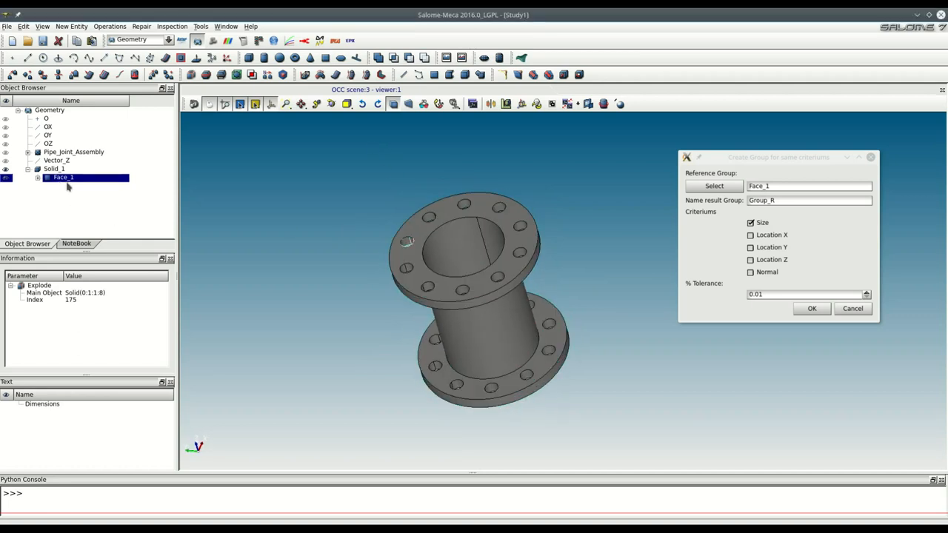
mouse_move(81, 184)
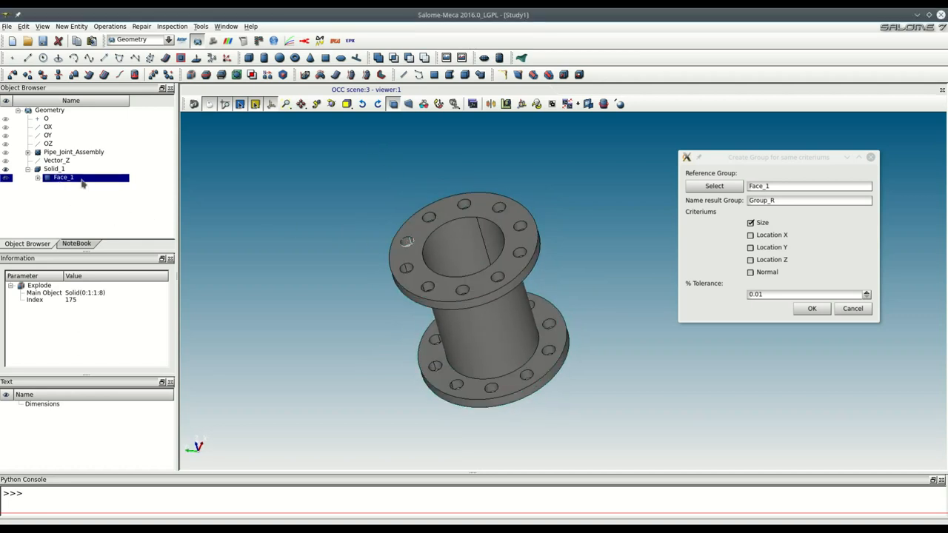
- Create the Holes group of flange faces matching the reference face's size
click(808, 200)
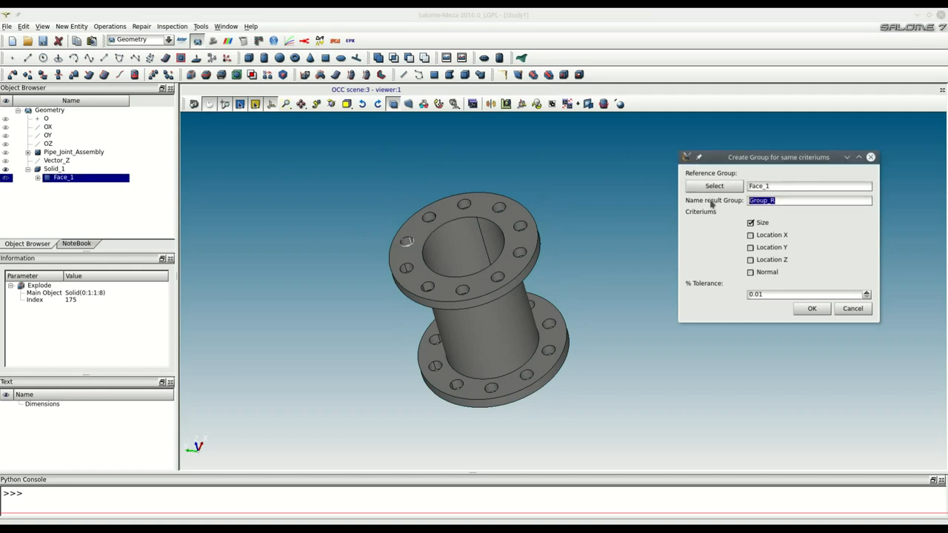
text(Holes)
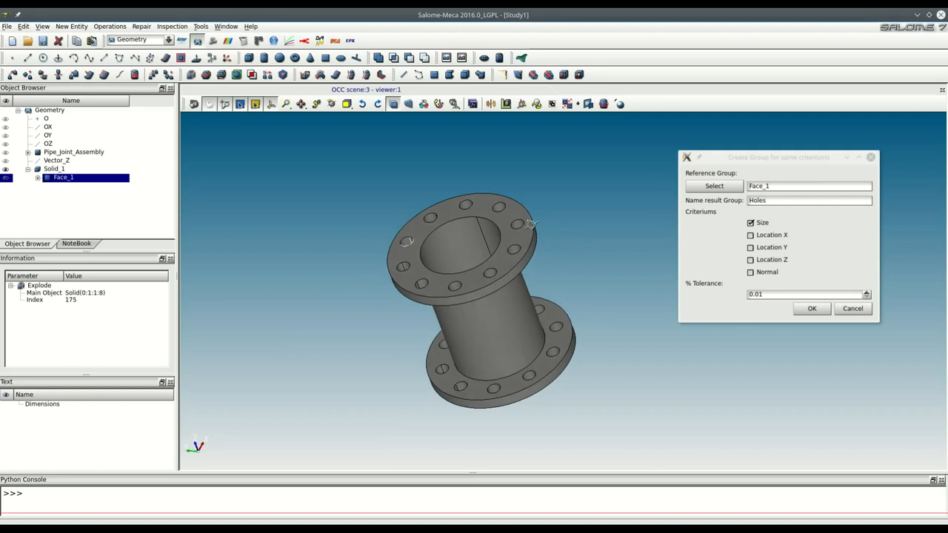
click(812, 308)
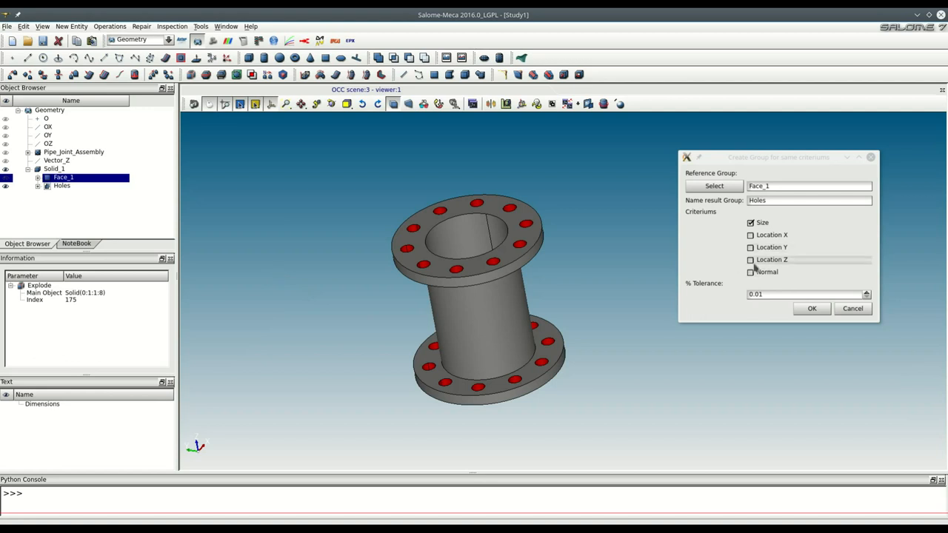
- Add Location Z matching and create the Holes_sup group of top holes, then review it
click(750, 259)
text(_su)
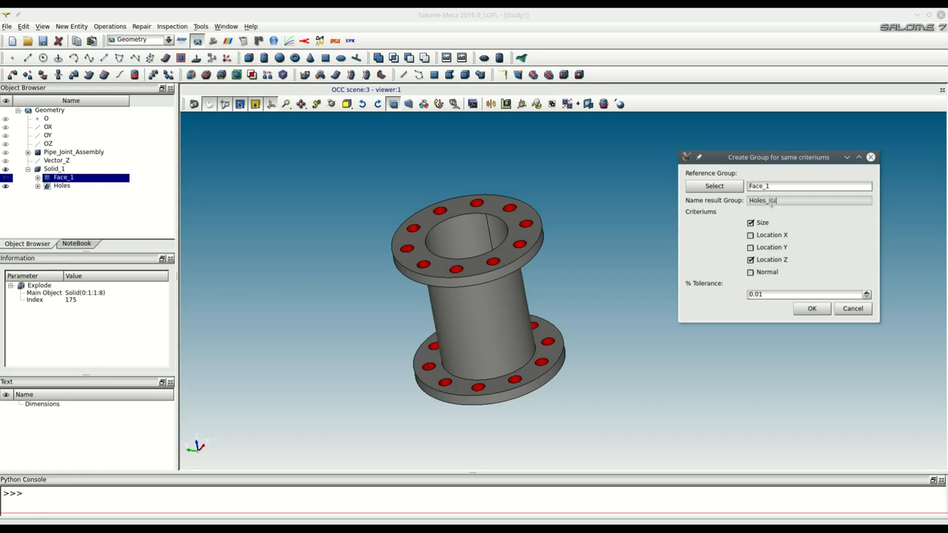
text(p)
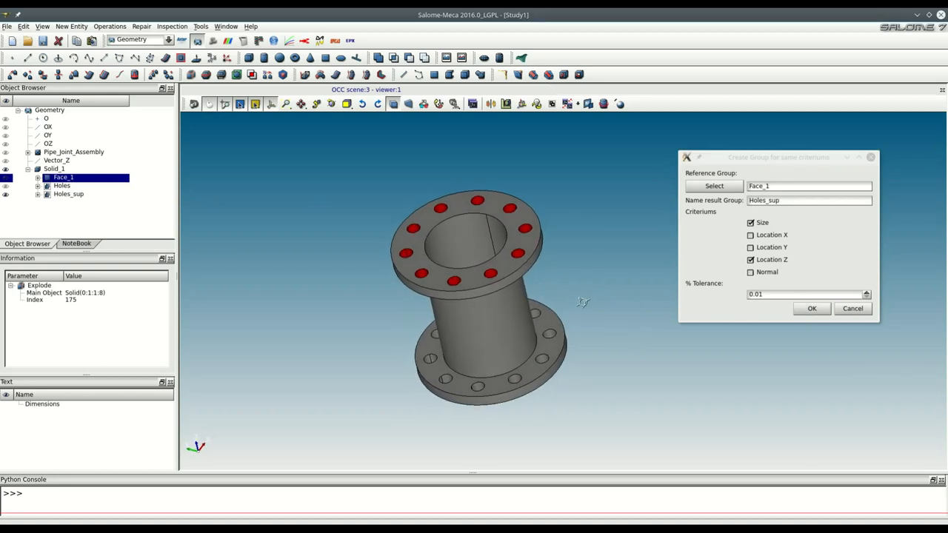
click(750, 259)
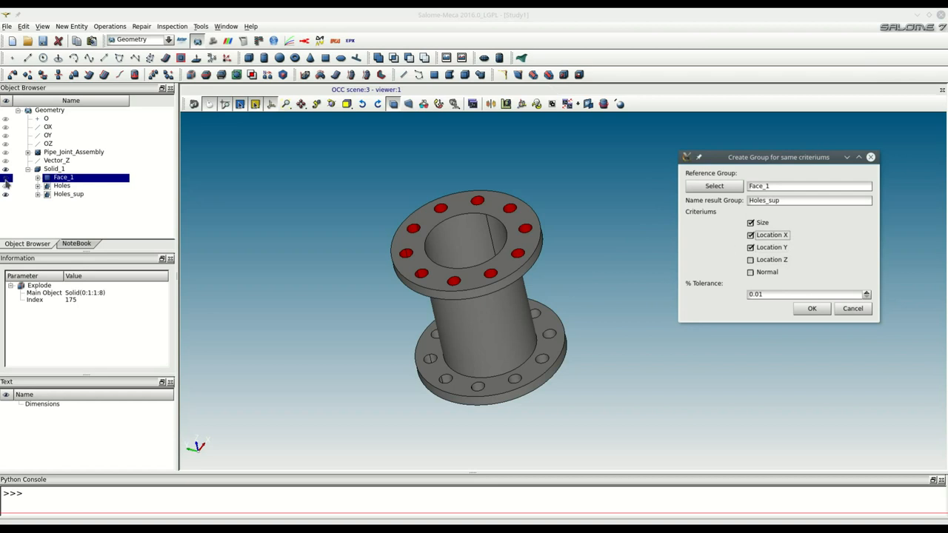
click(68, 194)
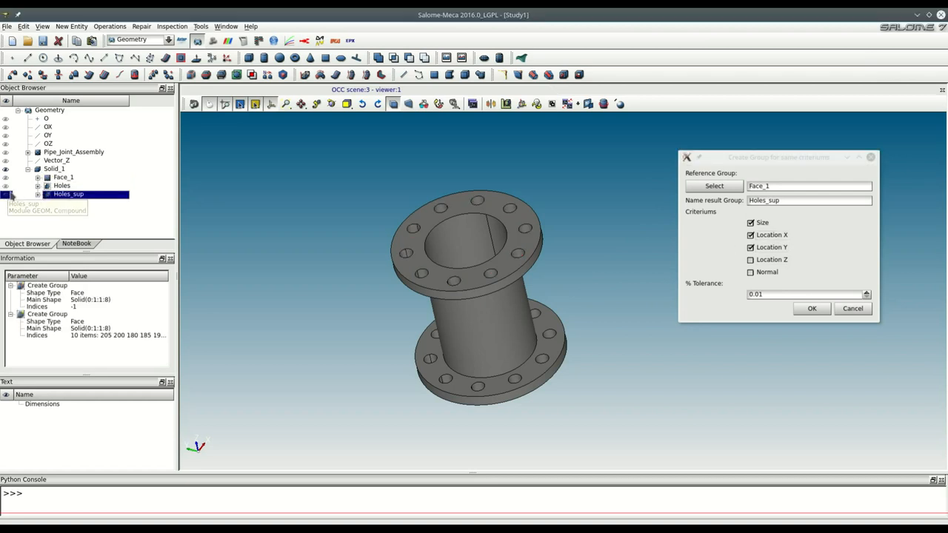
click(62, 178)
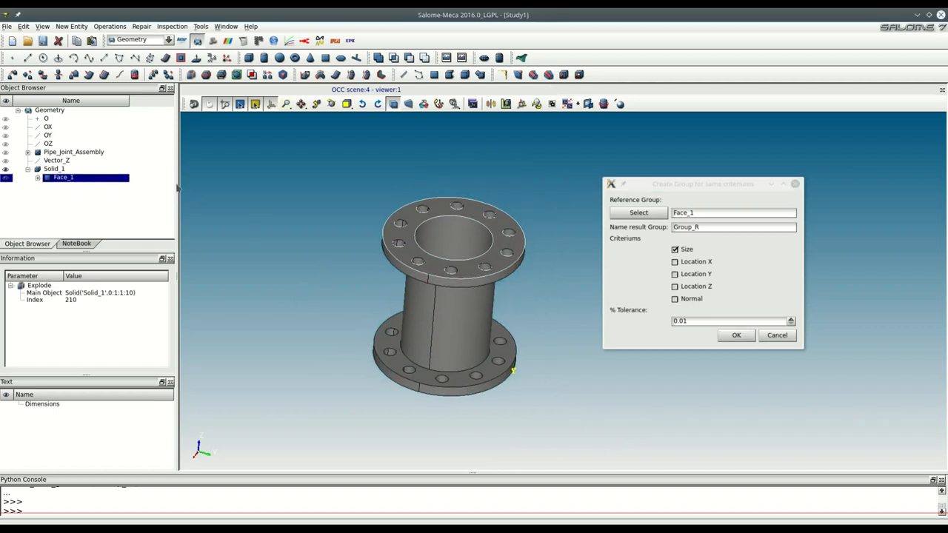
- Create Group_R of faces matching the reference Normal but not Size, then close the form
click(639, 213)
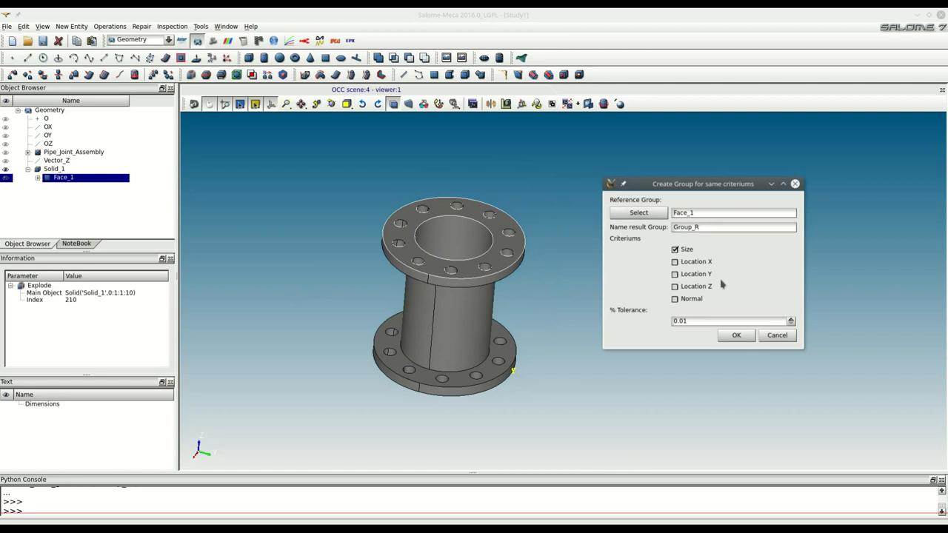
click(675, 299)
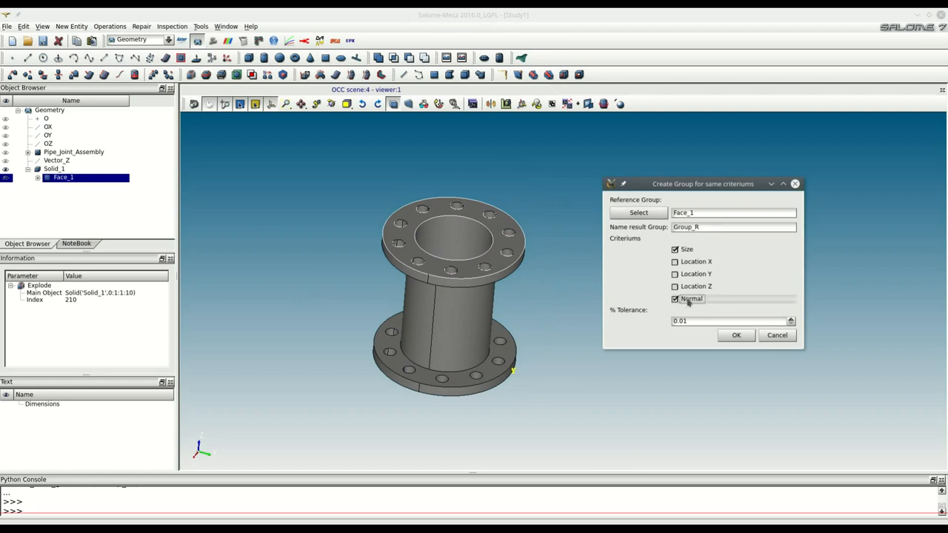
click(676, 249)
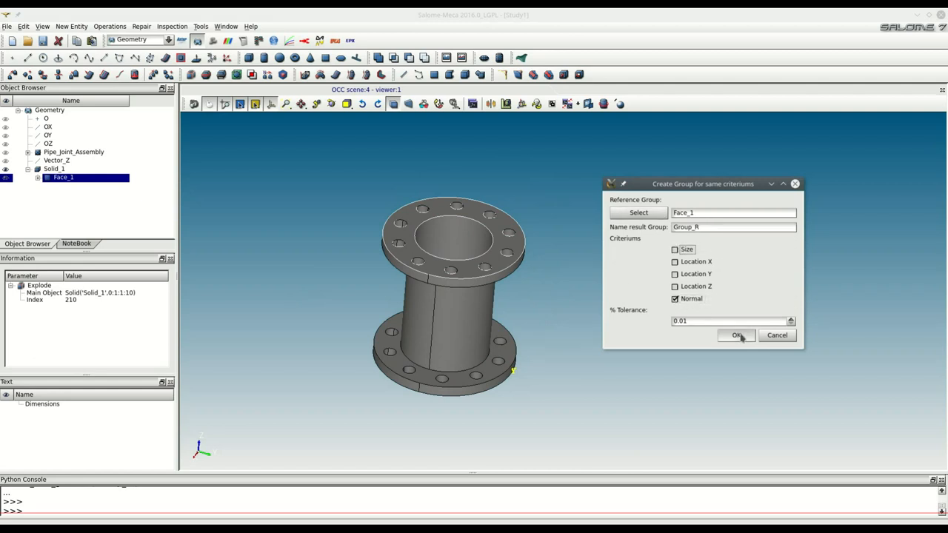
click(737, 335)
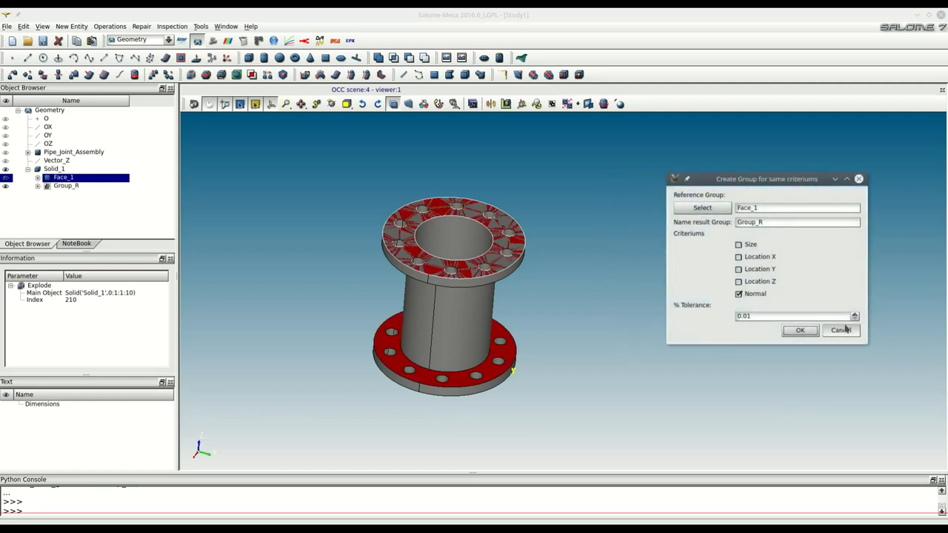
click(842, 329)
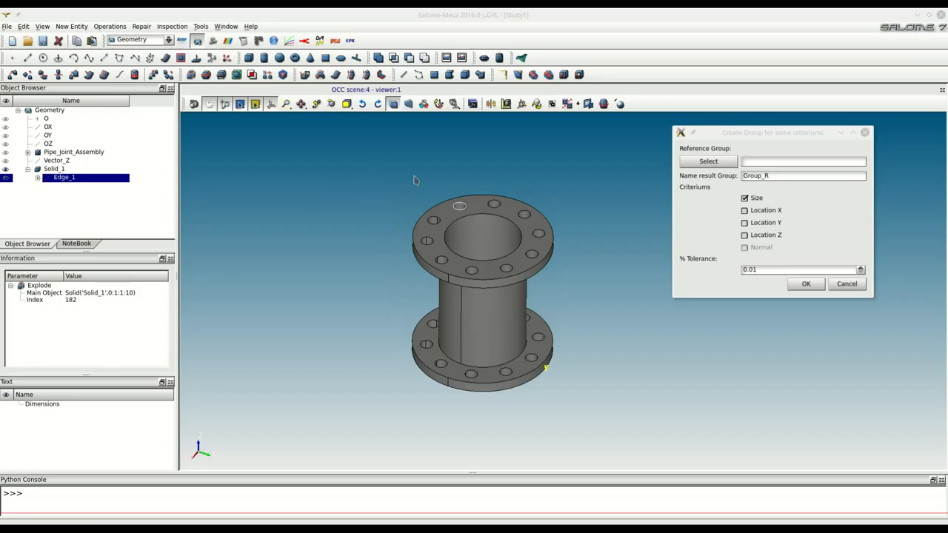
- With Edge_1 as reference, create Circ by size and Circ_Z by size plus Location Z
click(53, 169)
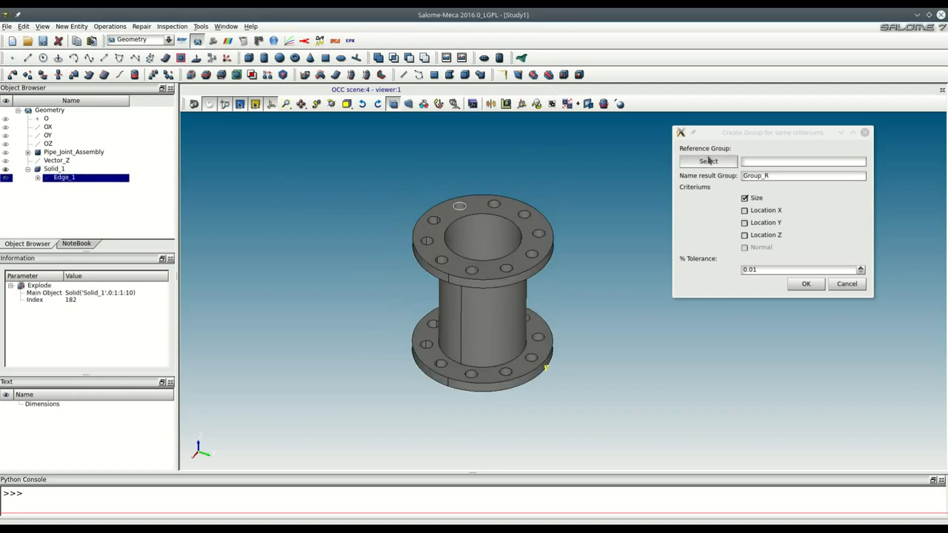
click(708, 160)
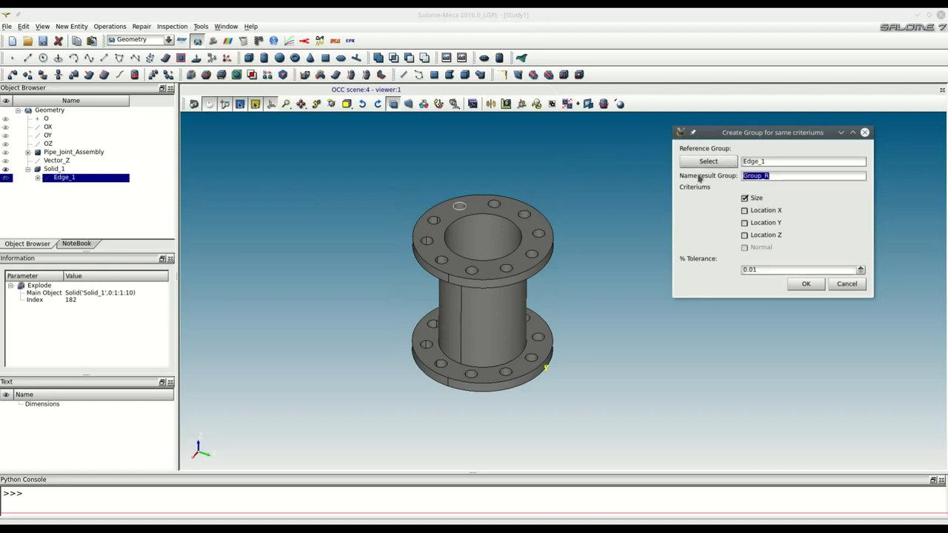
text(Circ)
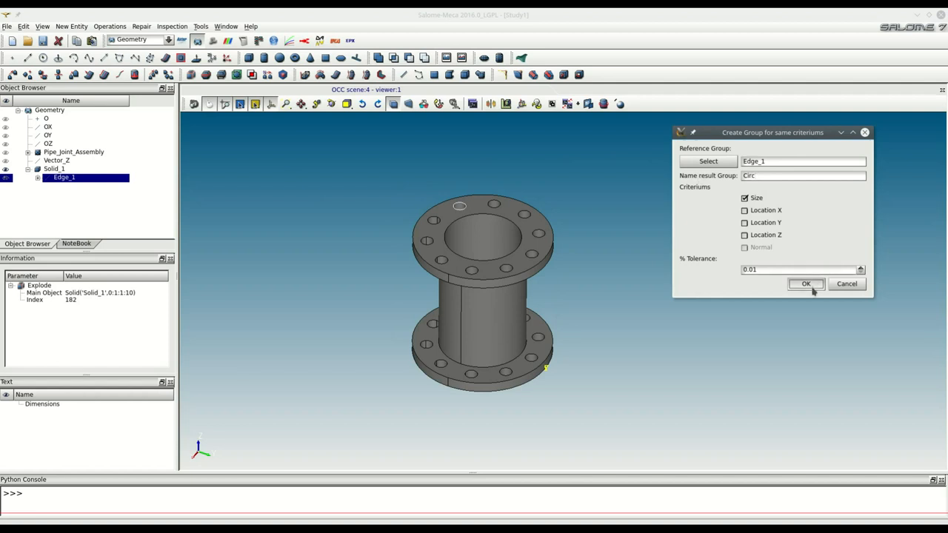
click(805, 285)
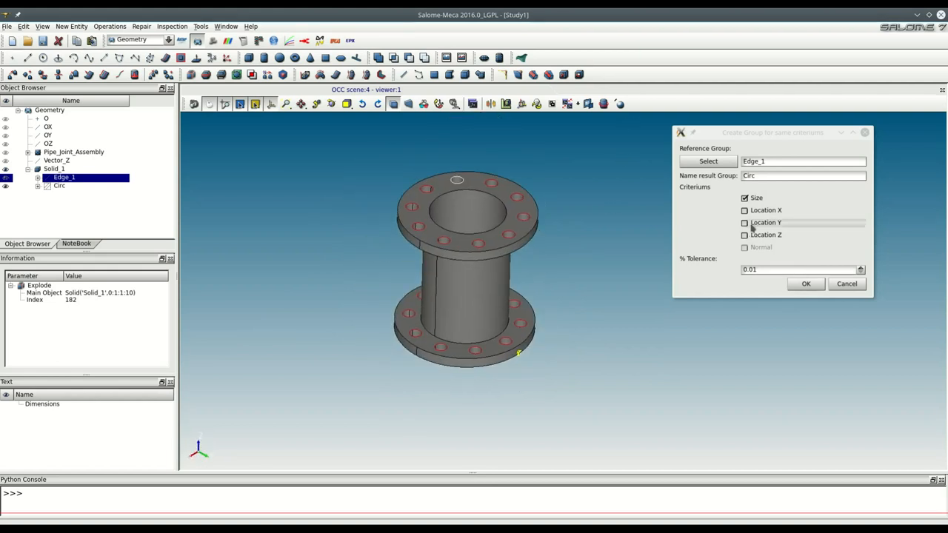
click(743, 234)
text(_Z)
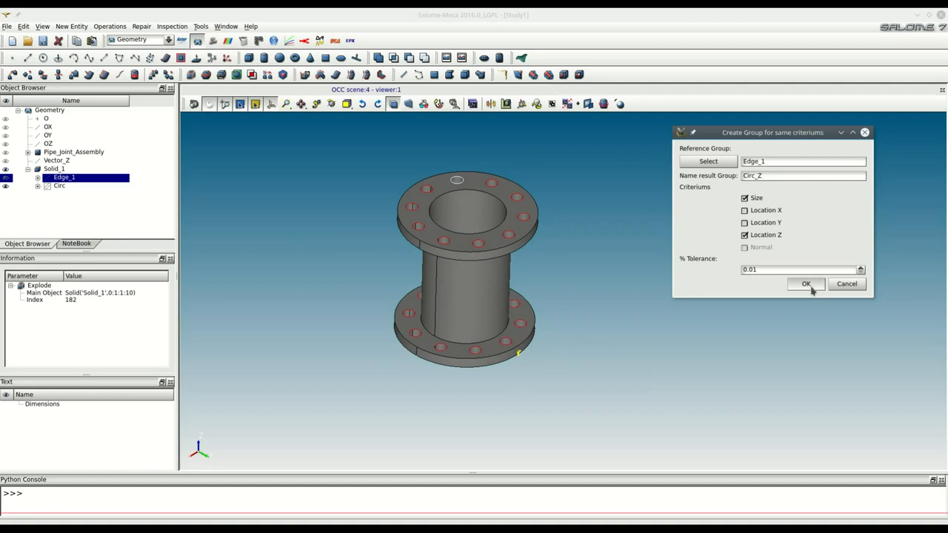
click(806, 285)
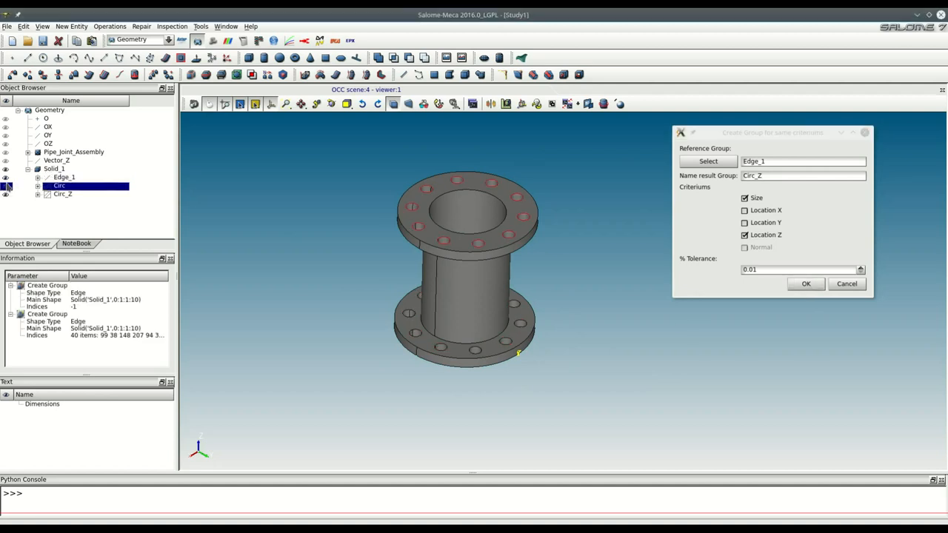